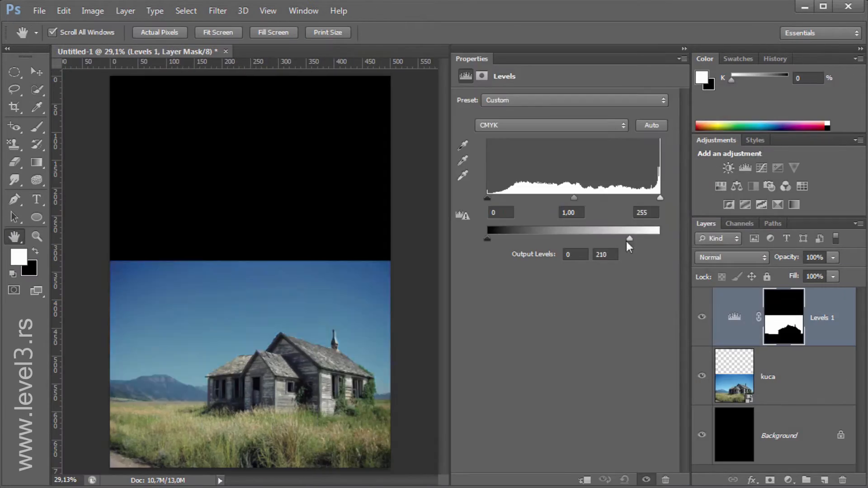
Lower the Levels 1 white output slider to about 72 to darken the sky to night
left_click_drag(629, 238, 535, 239)
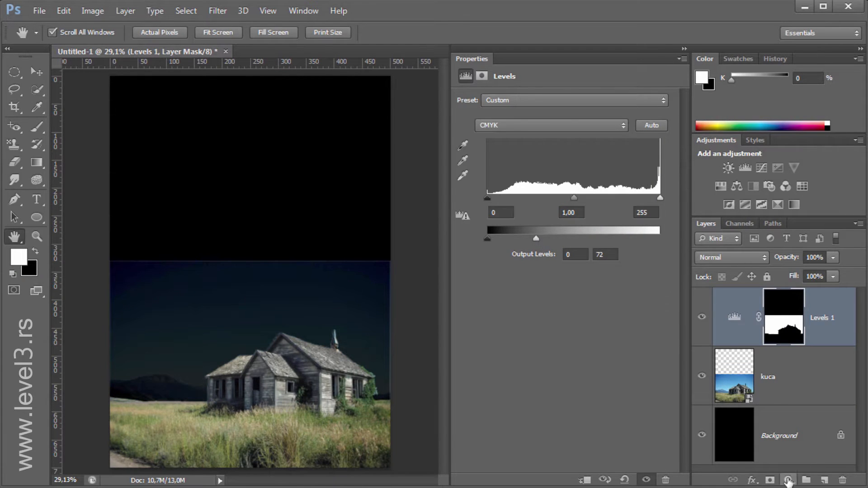
left_click(18, 256)
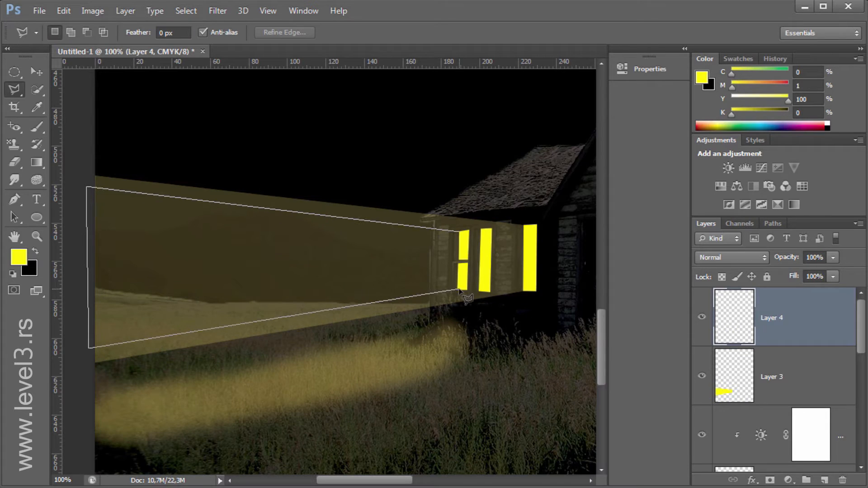
Outline a light beam spreading from the windows with the Polygonal Lasso on Layer 4
left_click_drag(833, 257, 770, 271)
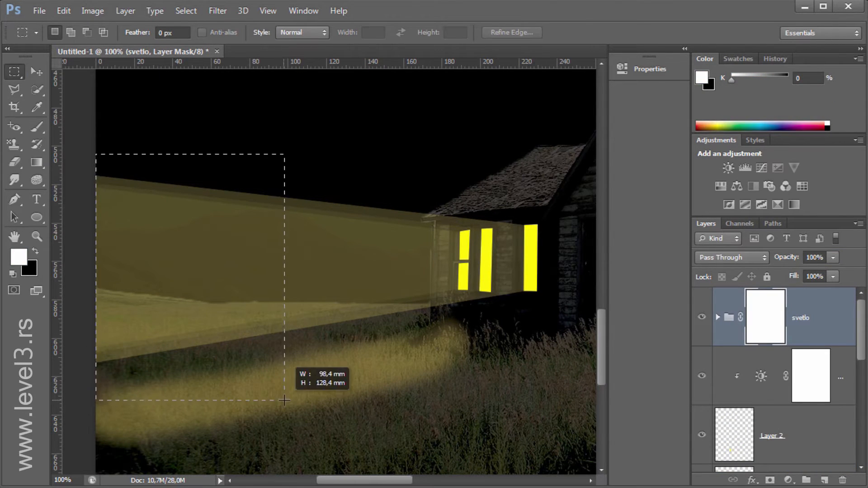
Group the window glow and beam layers into a group named svetlo
left_click(185, 10)
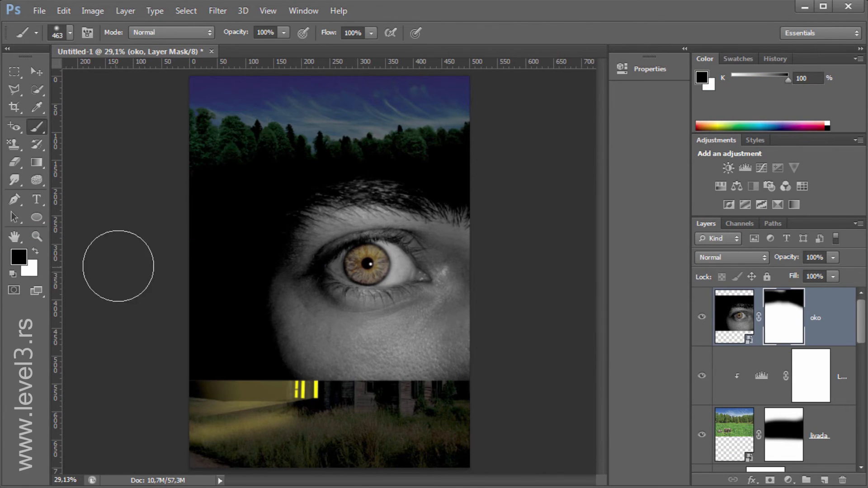
Paint the oko layer mask edges with a large soft black brush
left_click_drag(116, 266, 305, 296)
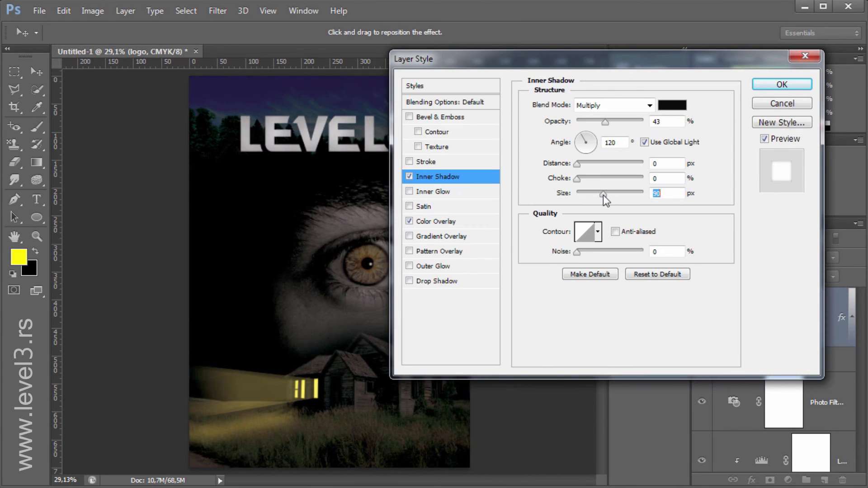
Confirm the Inner Shadow (Multiply, 43%, size 90) and Color Overlay on the logo
left_click(781, 84)
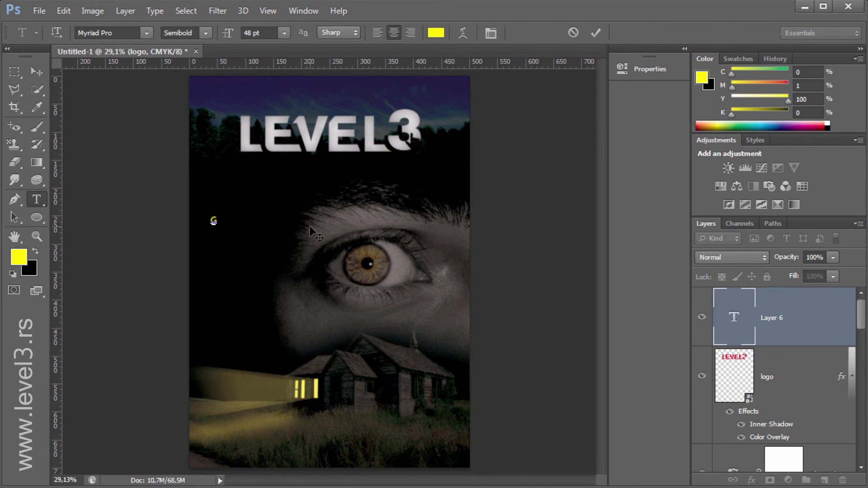